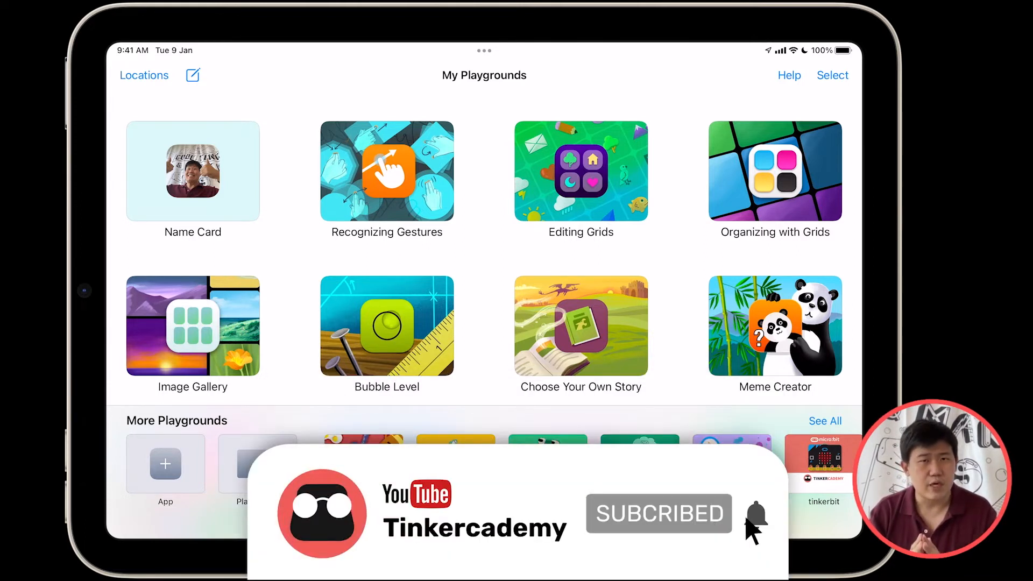
- Create a new blank playground and start renaming it
{"action": "left_click", "coordinate": [757, 516]}
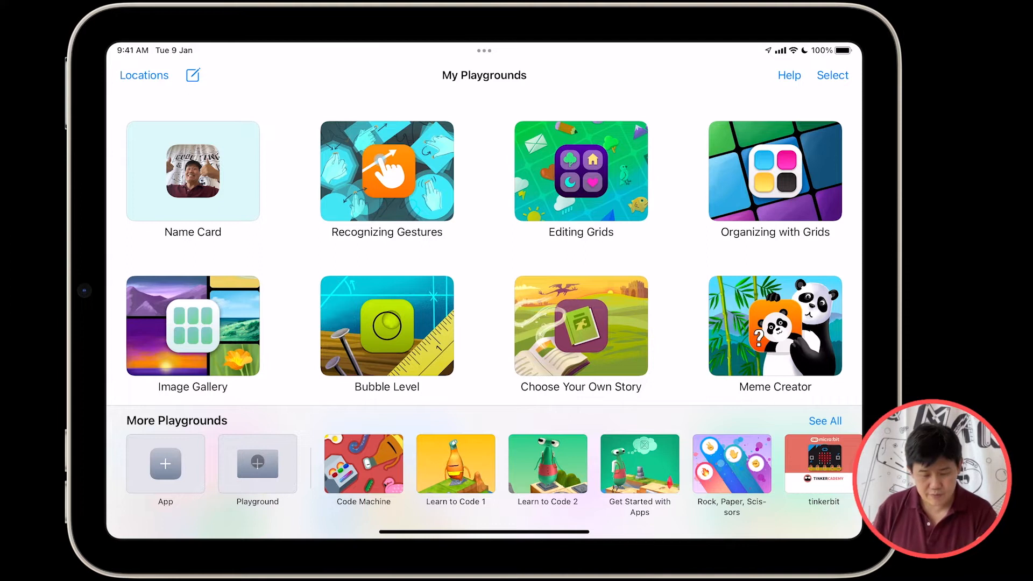
{"action": "left_click", "coordinate": [257, 464]}
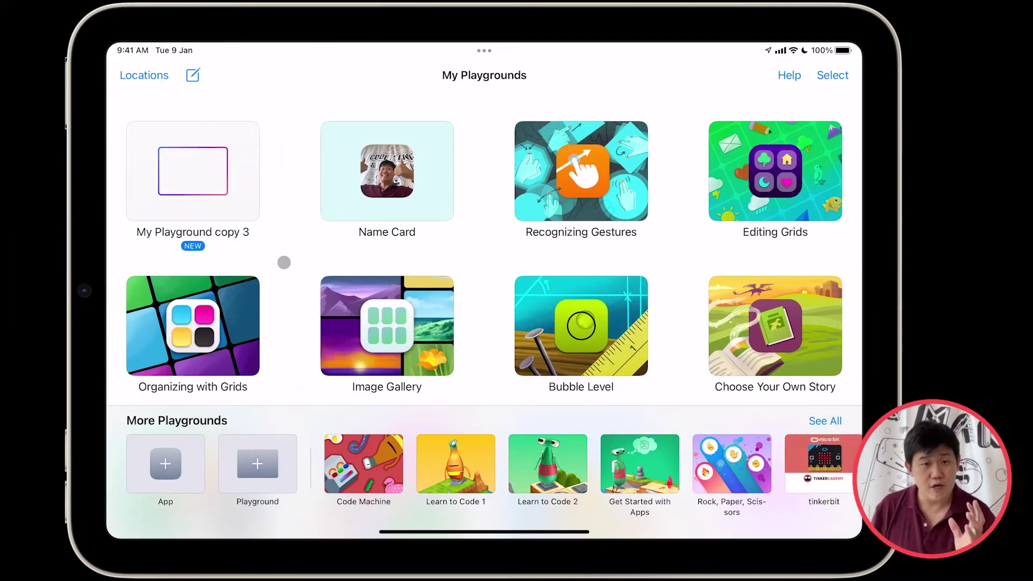
{"action": "mouse_move", "coordinate": [193, 186]}
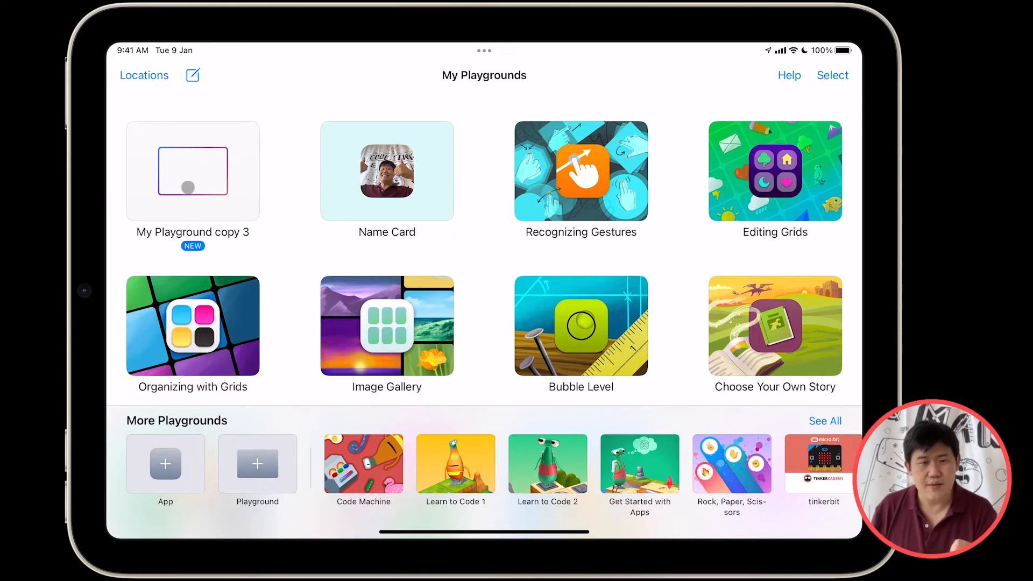
{"action": "right_click", "coordinate": [192, 171]}
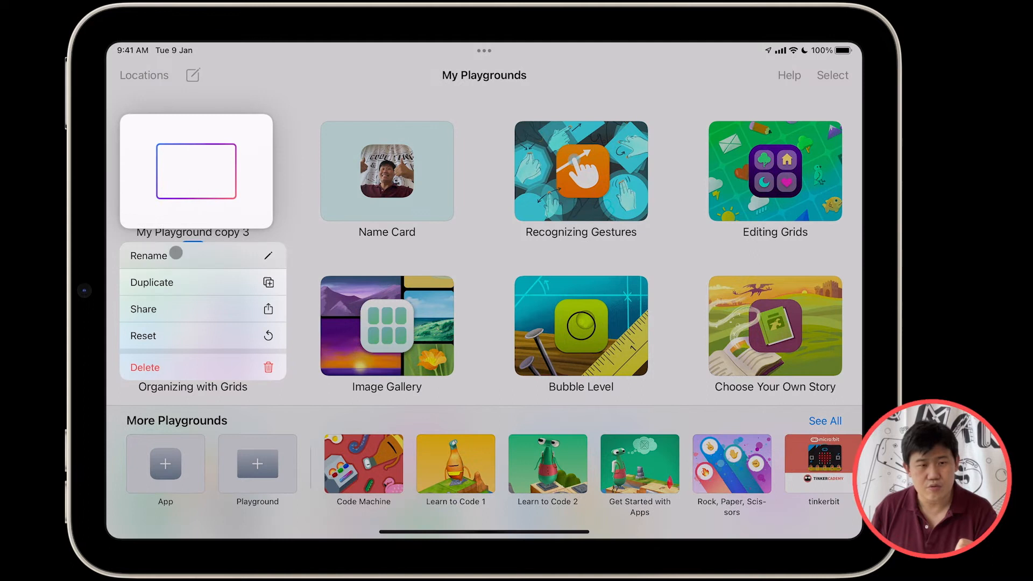
{"action": "left_click", "coordinate": [150, 256]}
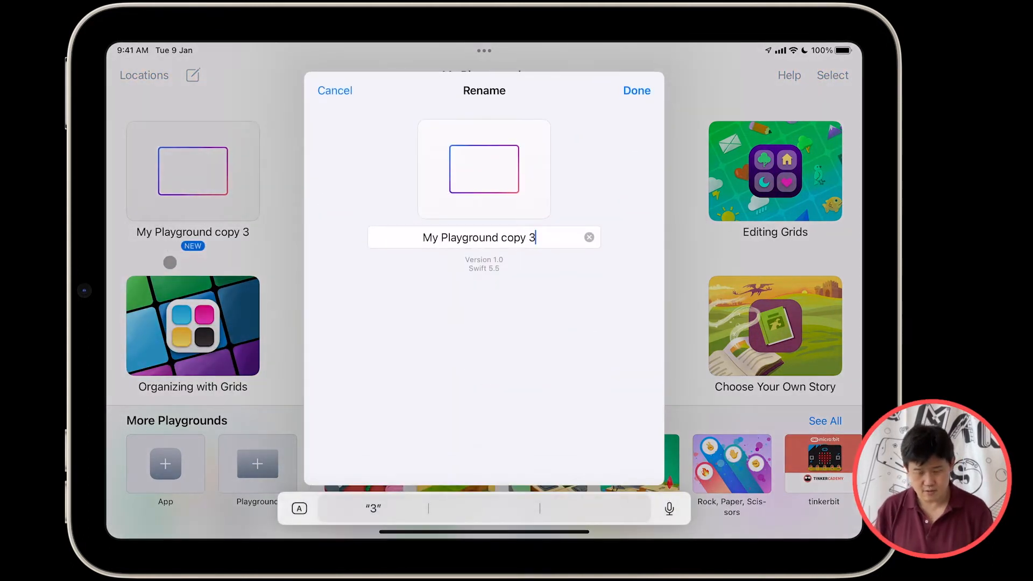
- Rename the new playground to 'Swift Lesson'
{"action": "left_click", "coordinate": [588, 237]}
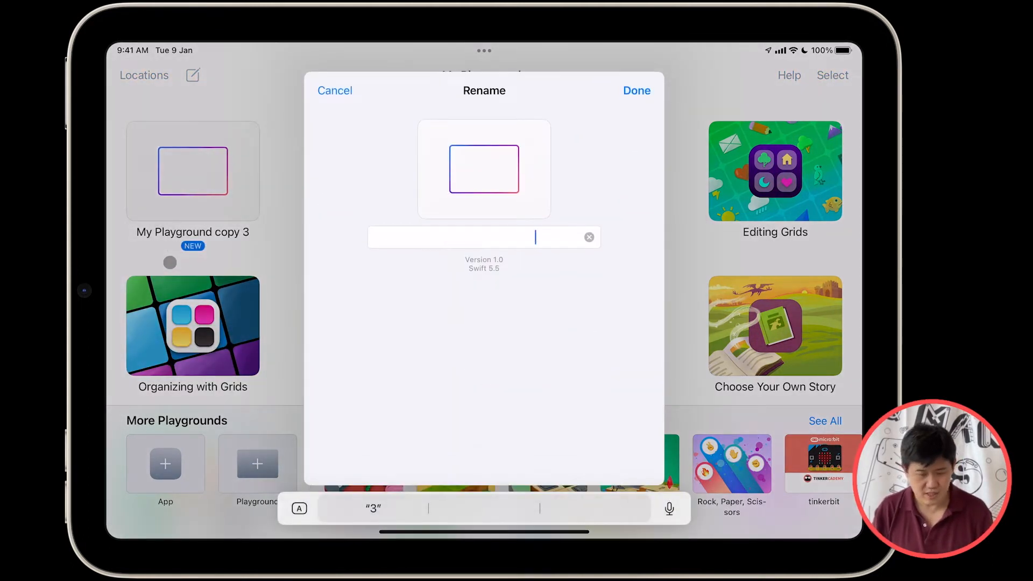
{"action": "type", "text": "Swift Lesso"}
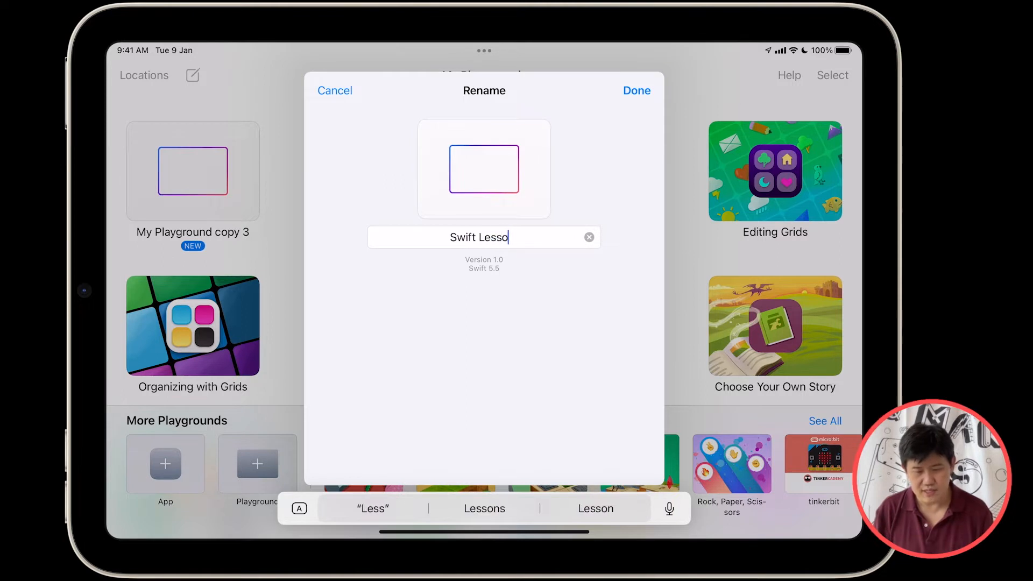
{"action": "type", "text": "n"}
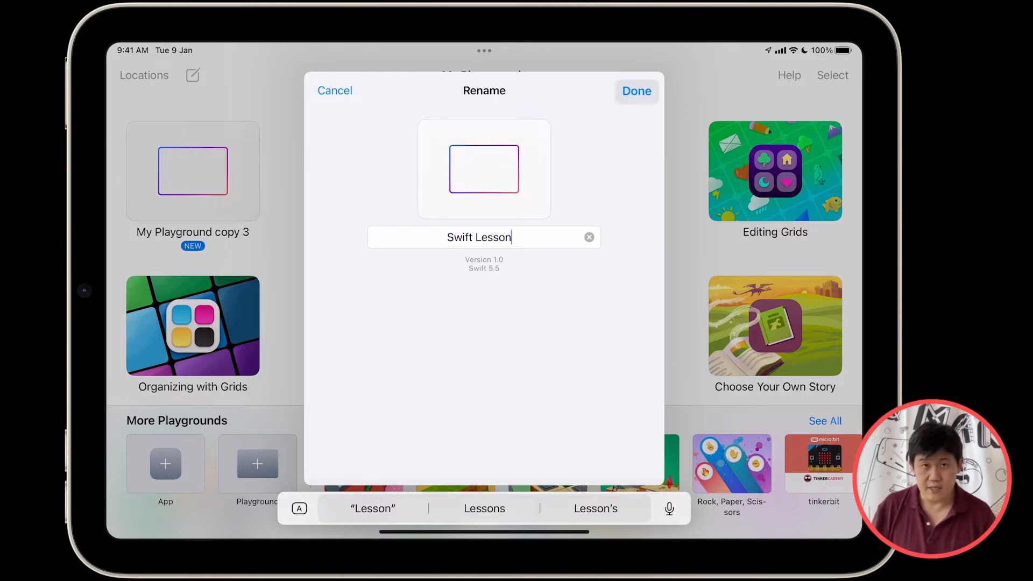
{"action": "left_click", "coordinate": [635, 91]}
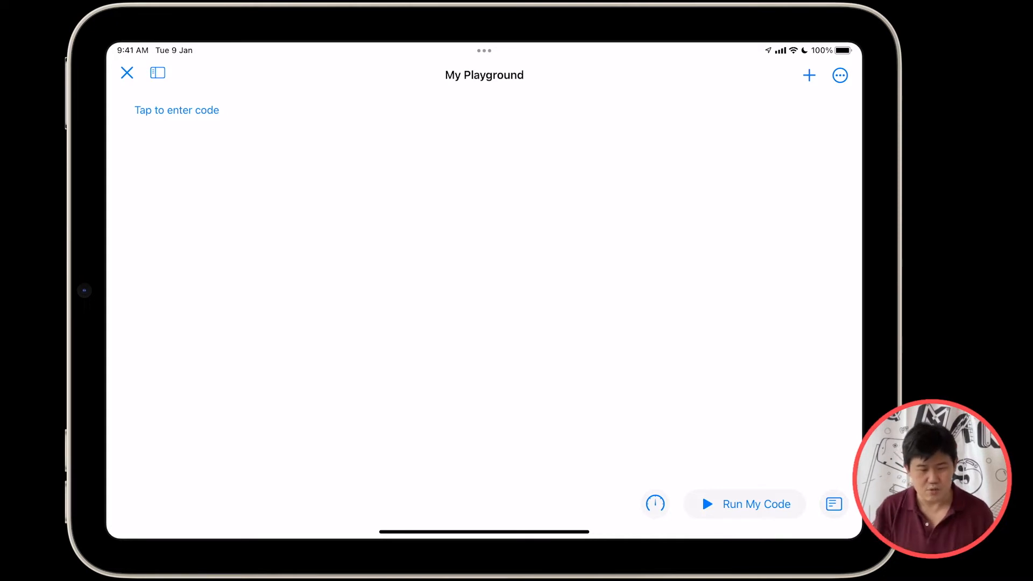
{"action": "left_click", "coordinate": [157, 73]}
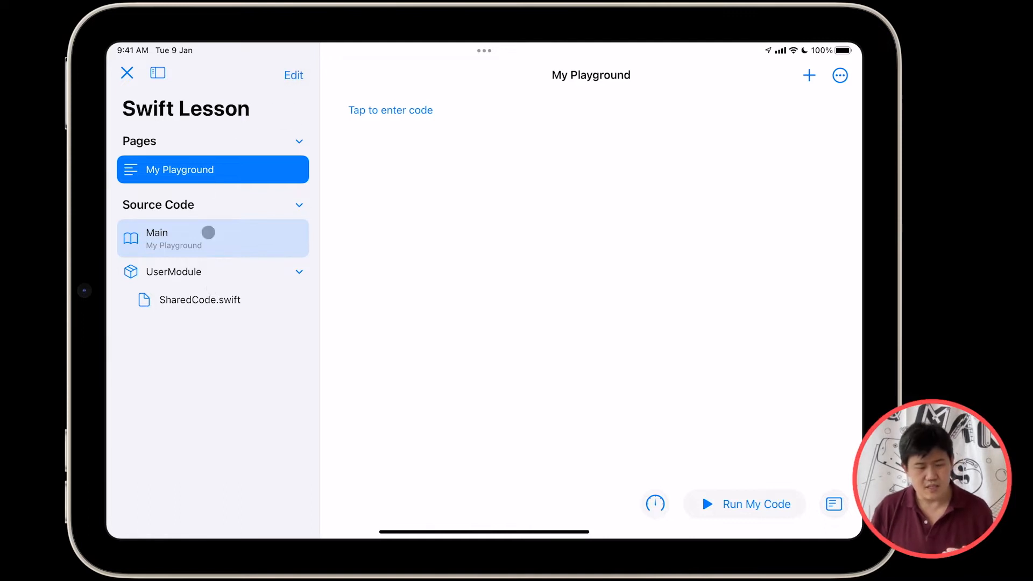
{"action": "mouse_move", "coordinate": [183, 279]}
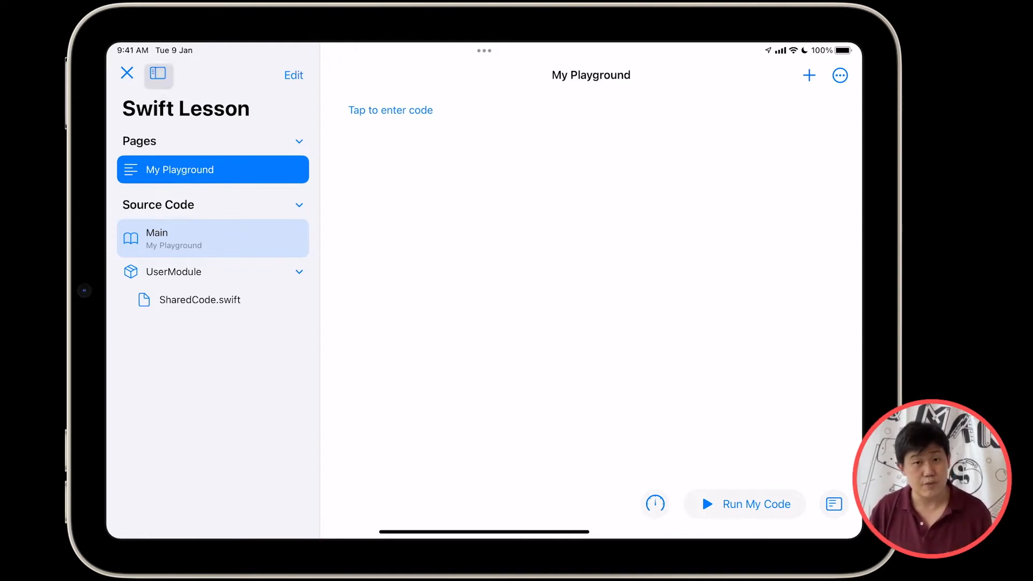
{"action": "left_click", "coordinate": [157, 74]}
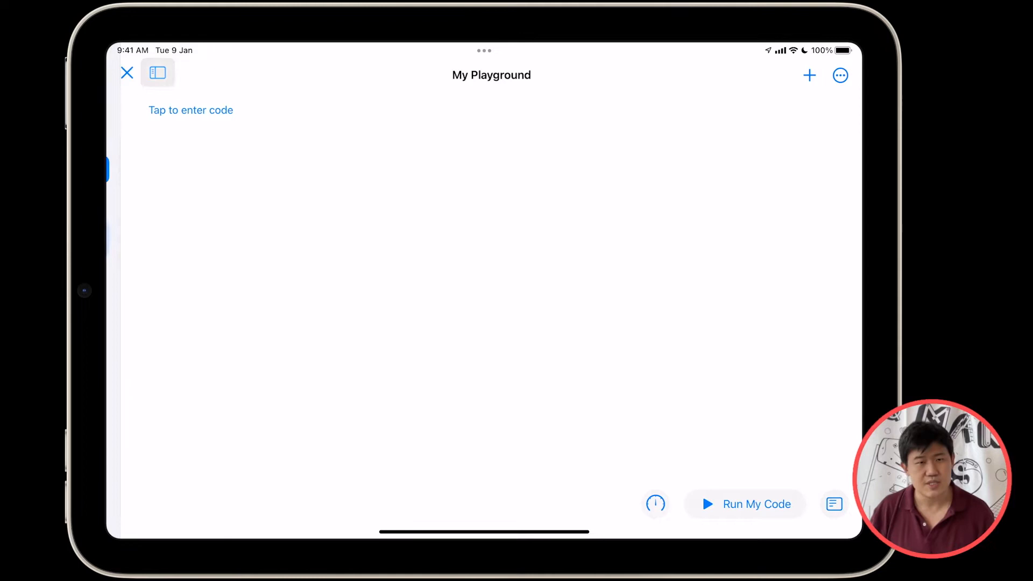
{"action": "left_click", "coordinate": [157, 73]}
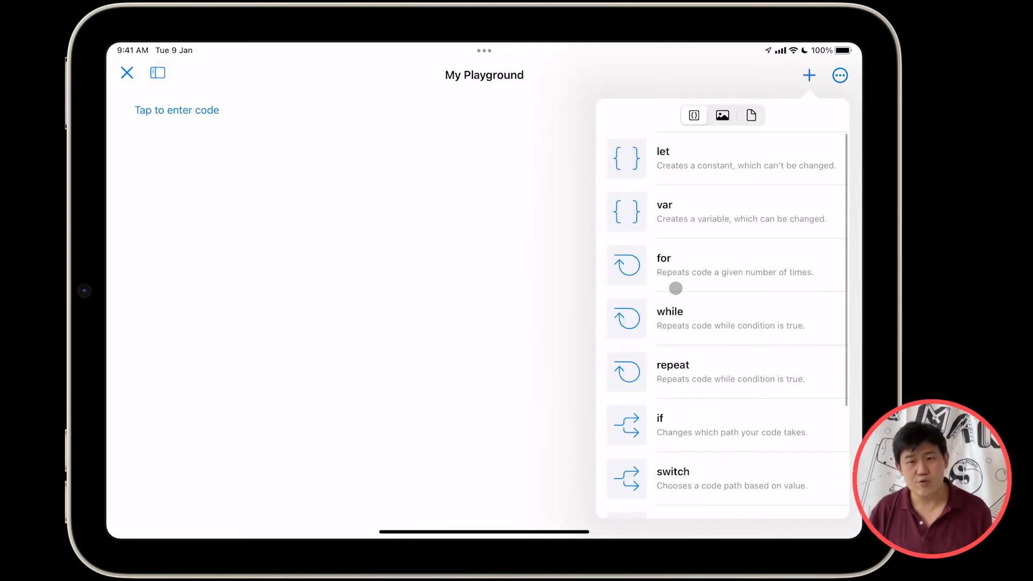
{"action": "scroll", "scroll_direction": "down", "scroll_amount": 3}
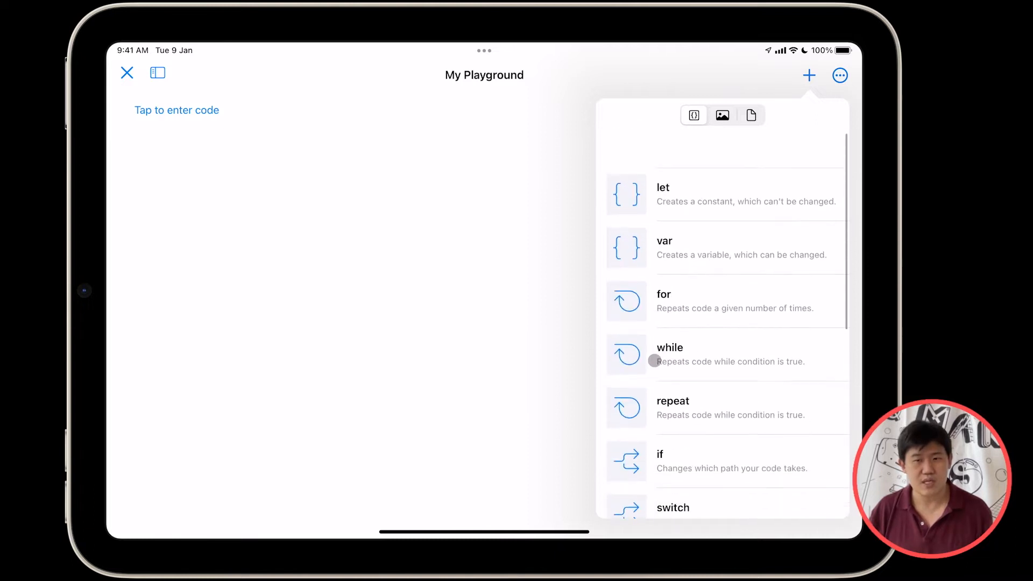
{"action": "left_click", "coordinate": [722, 115]}
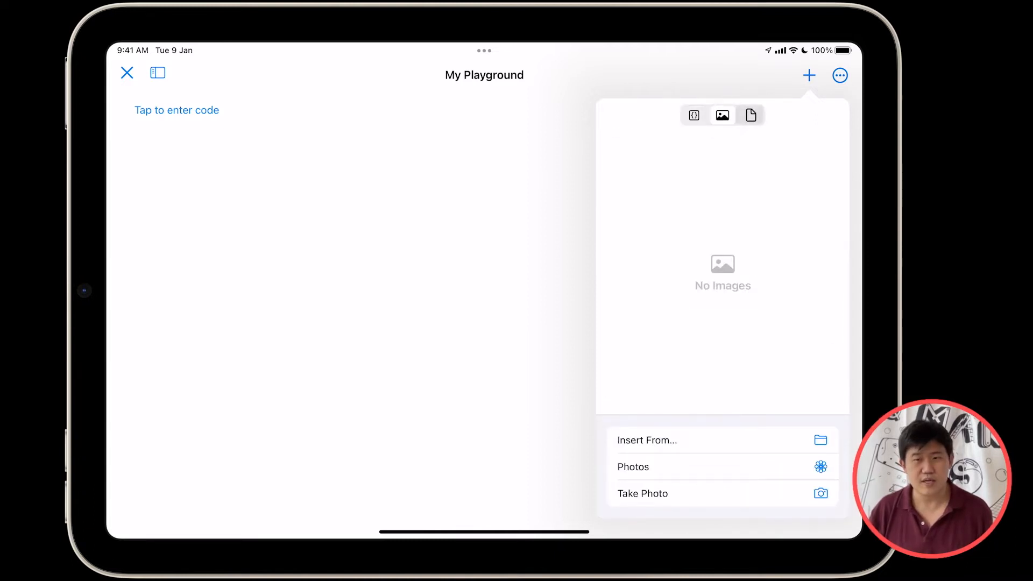
{"action": "left_click", "coordinate": [750, 115]}
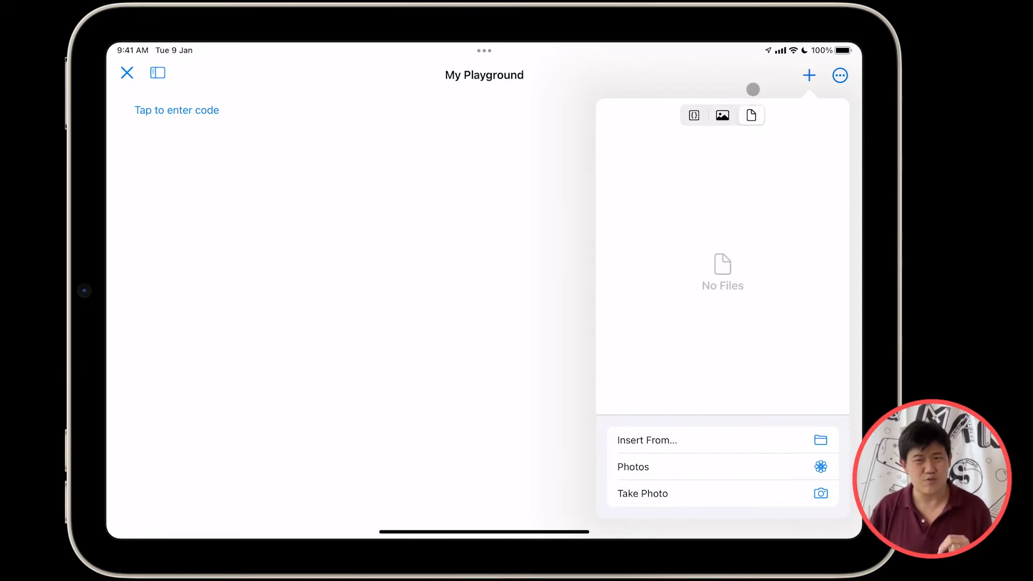
{"action": "left_click", "coordinate": [839, 75]}
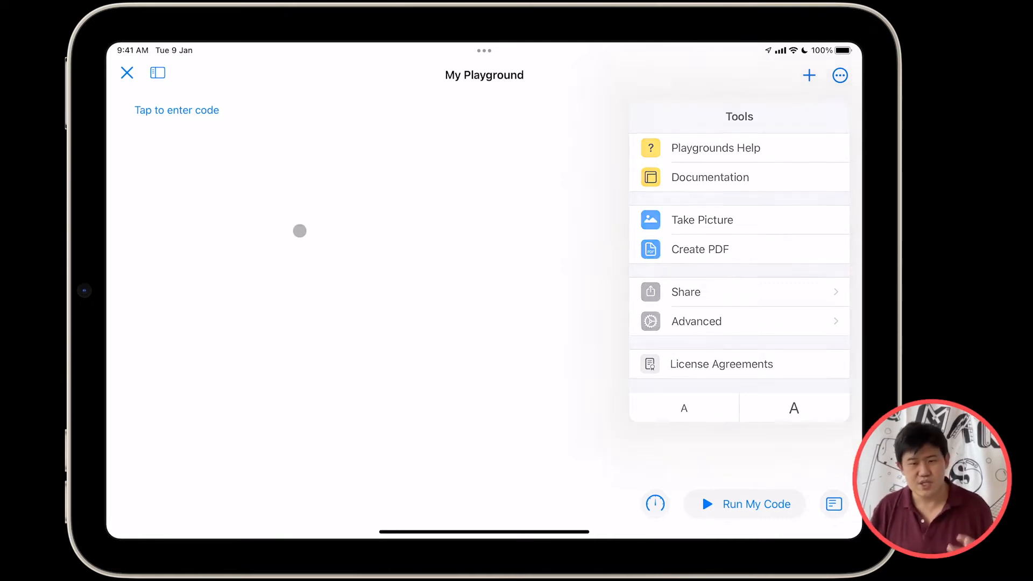
{"action": "left_click", "coordinate": [298, 230]}
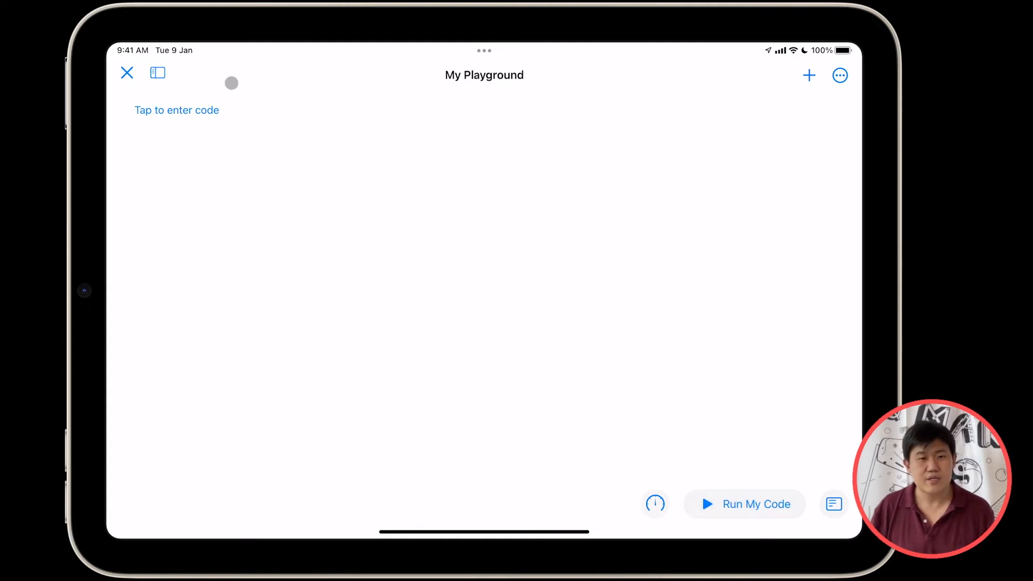
- Write the first line: var string = "Hello world!"
{"action": "left_click", "coordinate": [176, 110]}
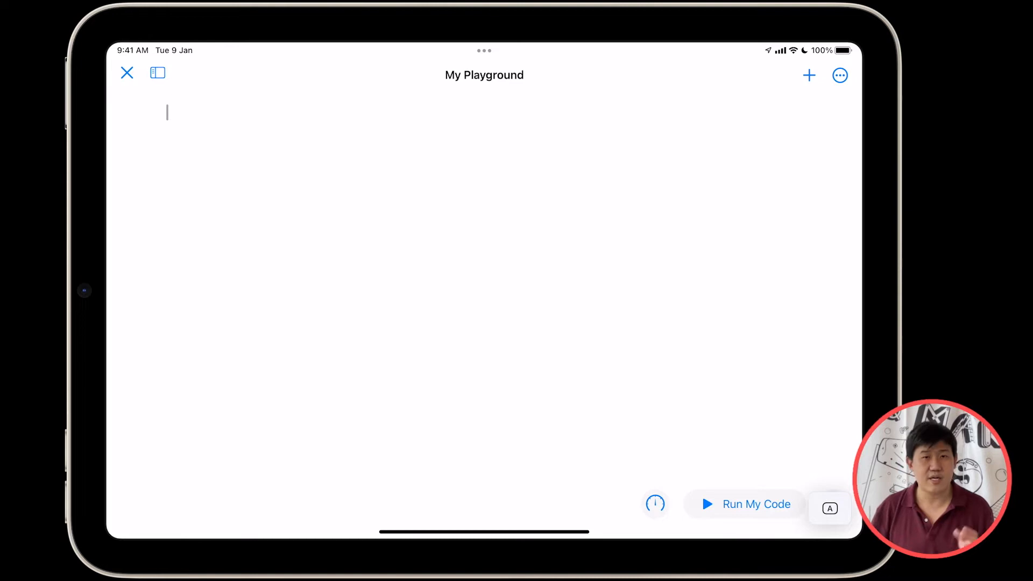
{"action": "type", "text": "var"}
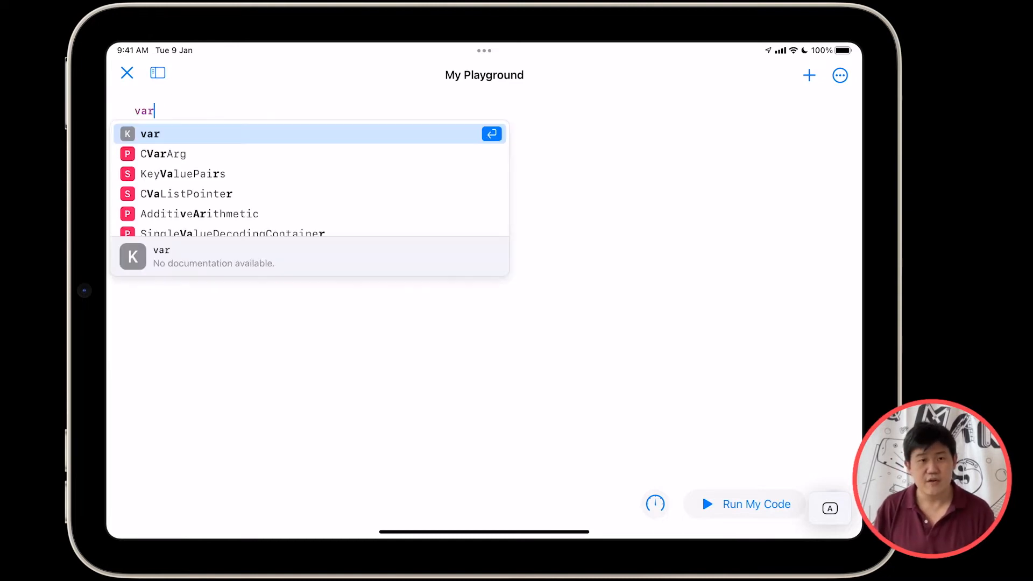
{"action": "type", "text": "string ="}
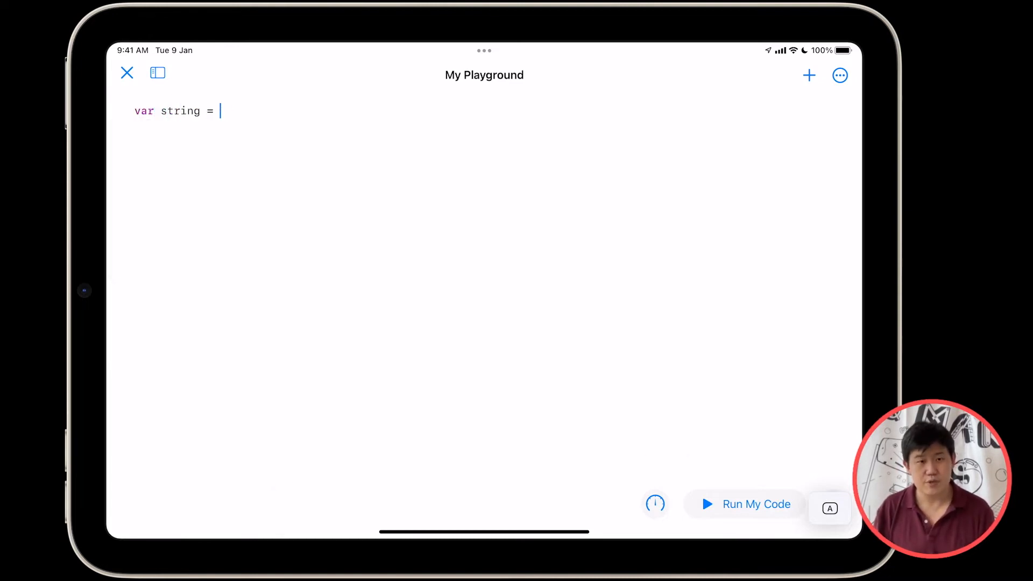
{"action": "type", "text": "\"Hello world!\""}
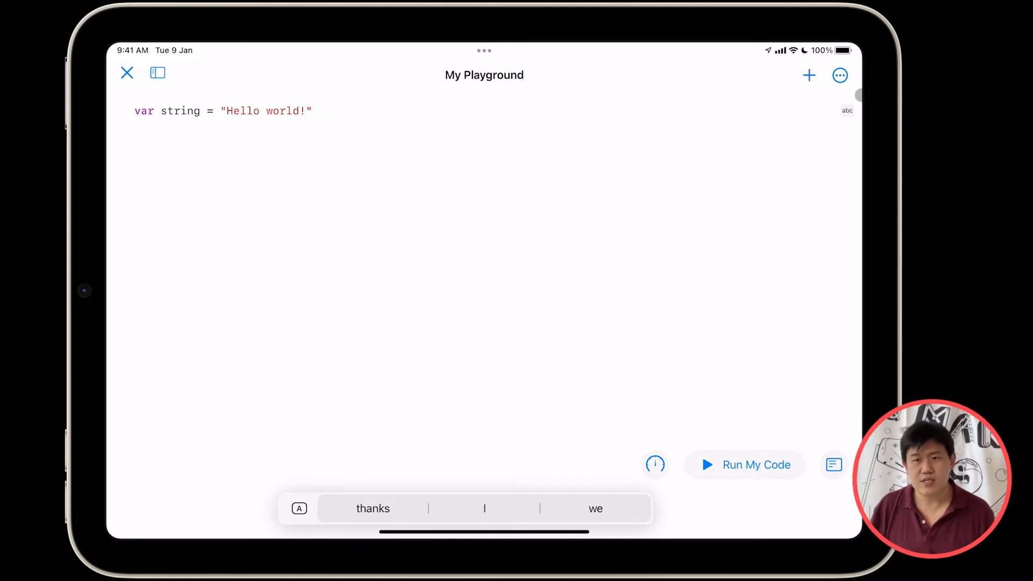
- Preview the string variable's value, then return to the code
{"action": "left_click", "coordinate": [847, 109]}
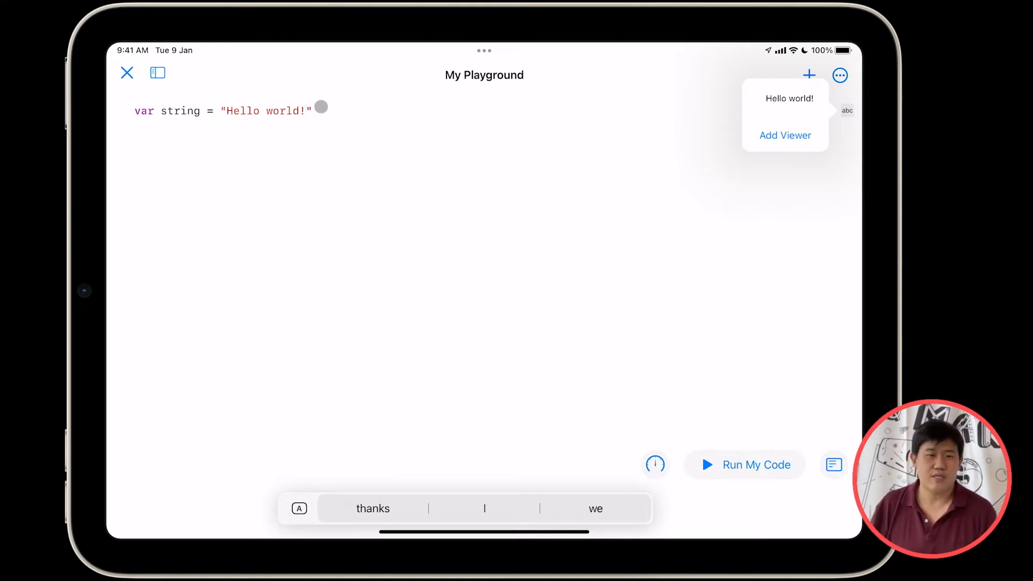
{"action": "left_click", "coordinate": [316, 110]}
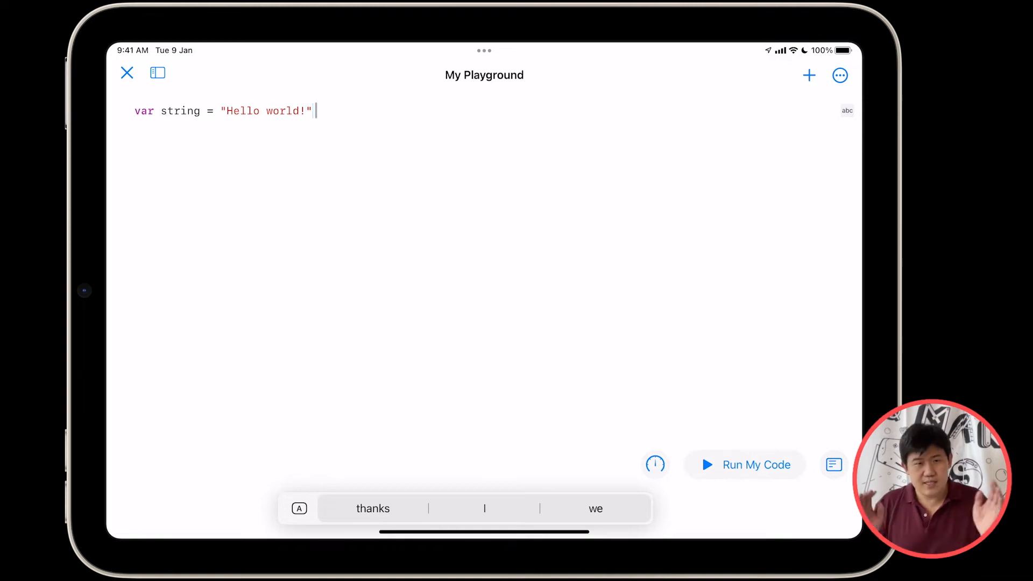
- Declare var numberOfCookies = 10, var myName = "Cookie Monster" and var amIHungry = true
{"action": "type", "text": "var numberOf"}
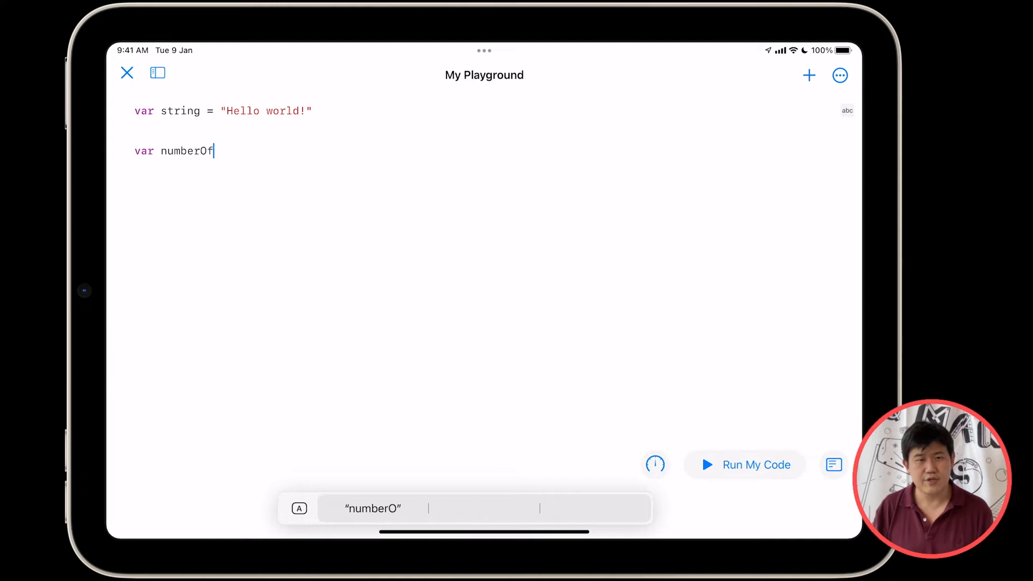
{"action": "type", "text": "Cookies = 10"}
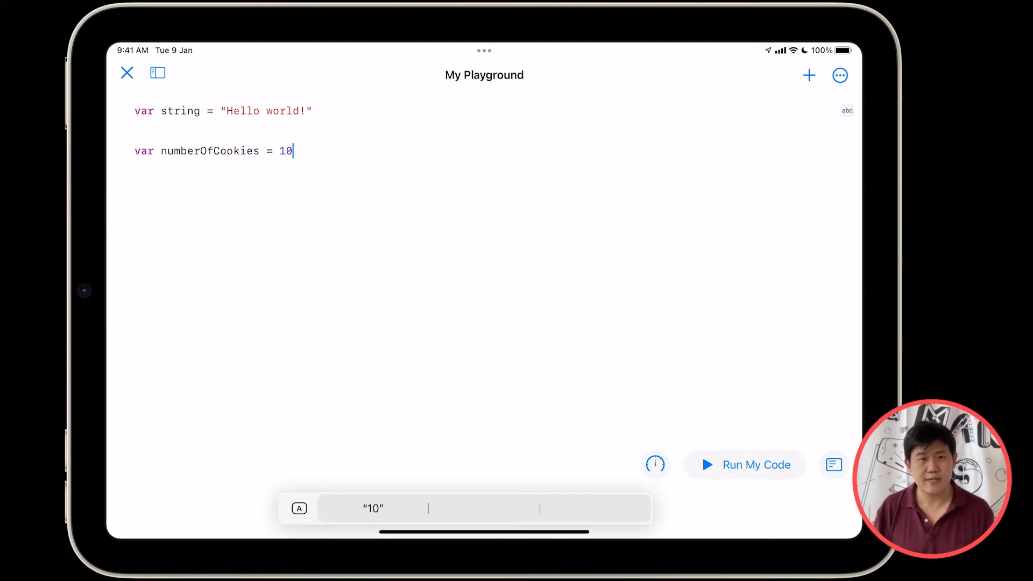
{"action": "type", "text": "var m"}
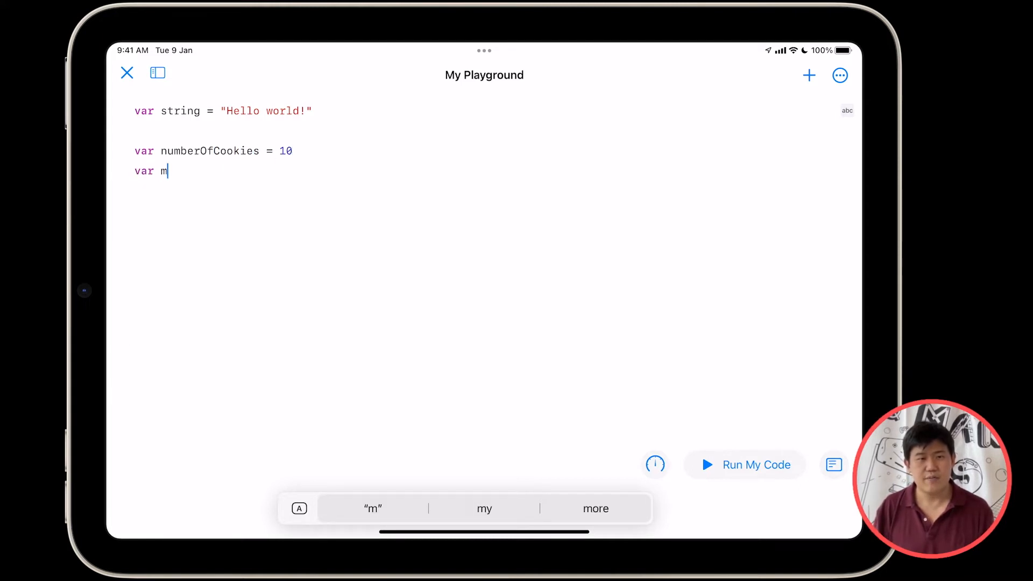
{"action": "type", "text": "yName = \"Cookie Monster"}
{"action": "type", "text": "v"}
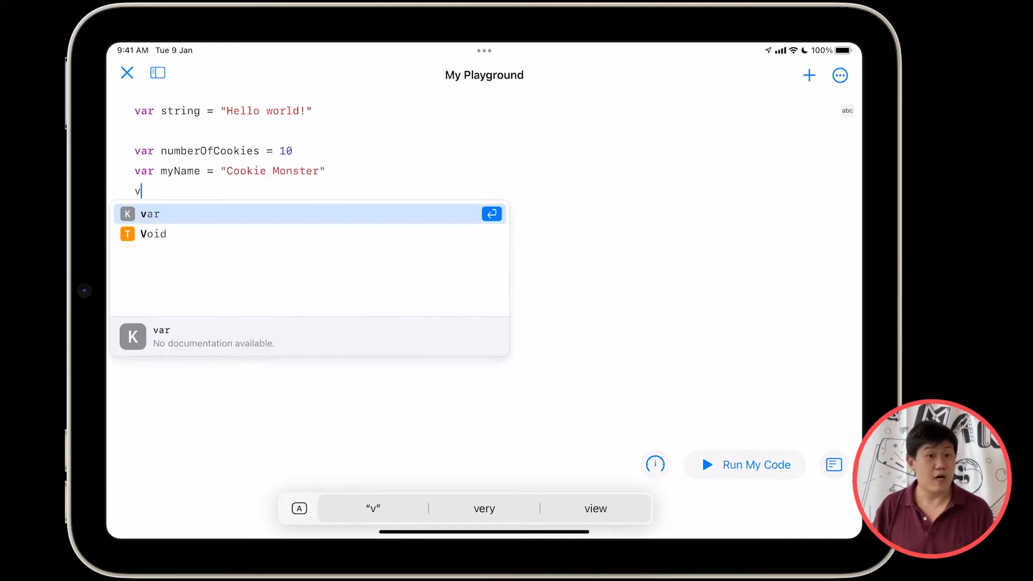
{"action": "type", "text": "ar amIHungry = true"}
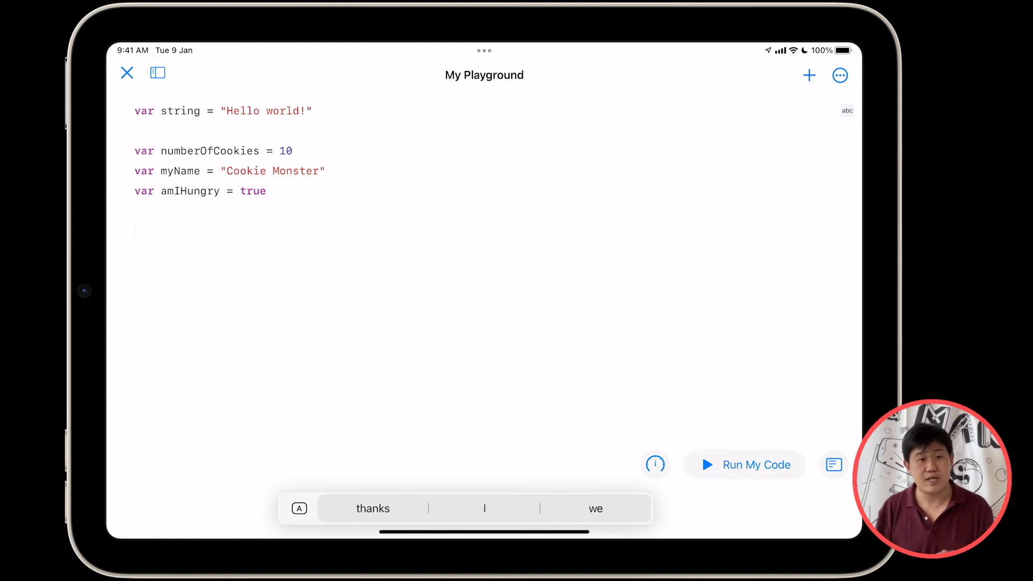
- Add a line reassigning numberOfCookies = 0, followed by empty lines
{"action": "type", "text": "numberO"}
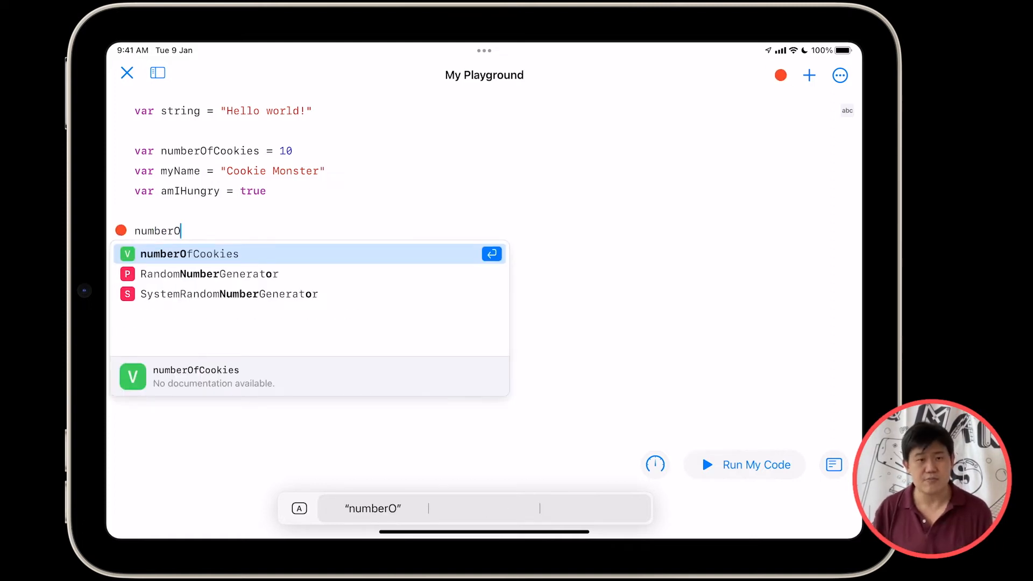
{"action": "left_click", "coordinate": [190, 254]}
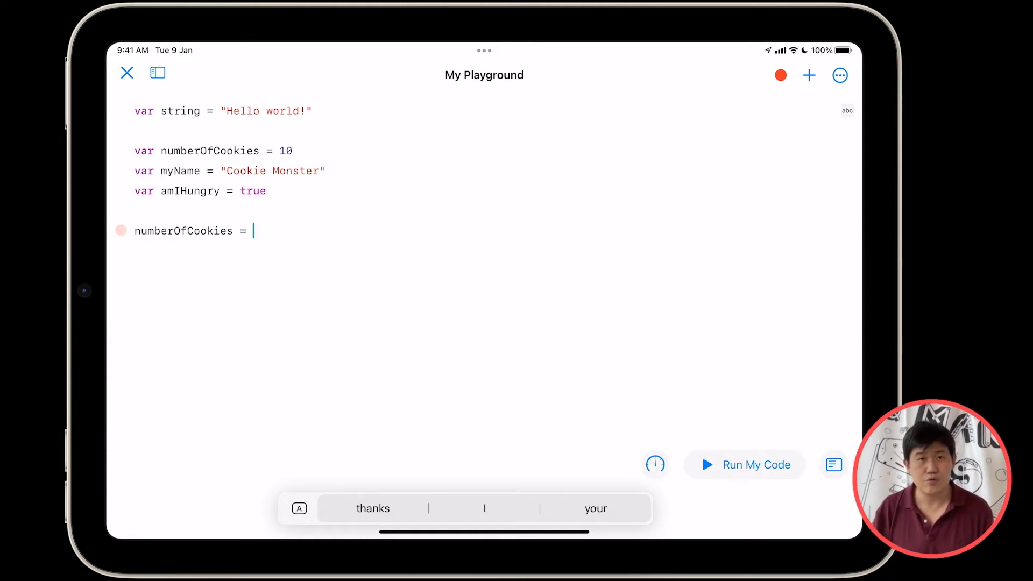
{"action": "type", "text": "0"}
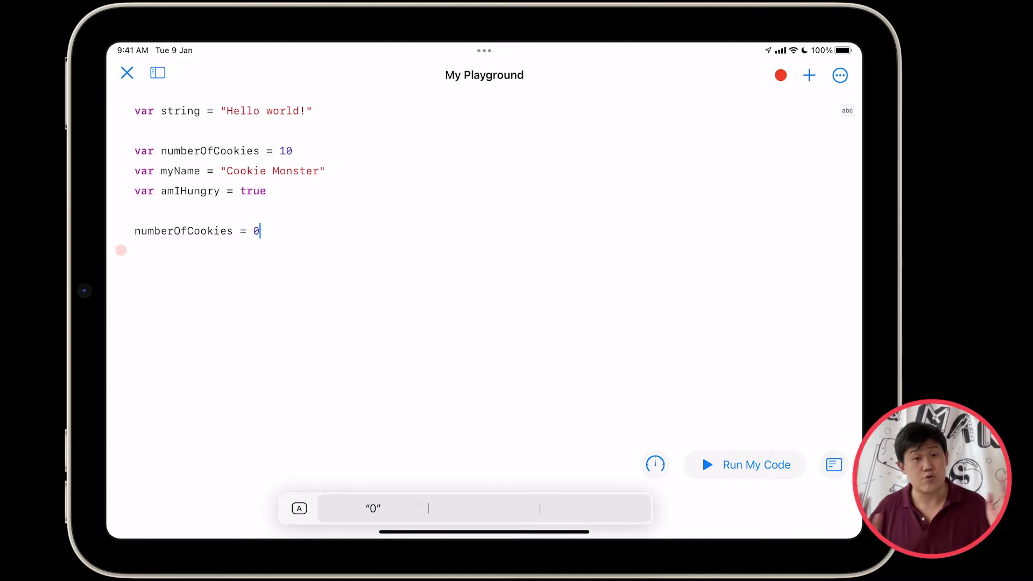
{"action": "left_click", "coordinate": [780, 75]}
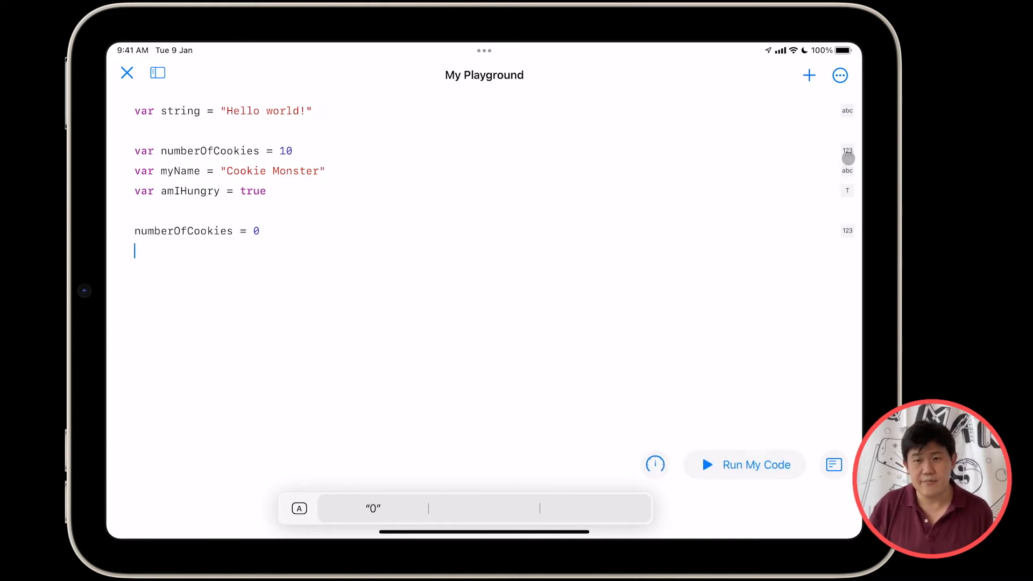
{"action": "left_click", "coordinate": [848, 158]}
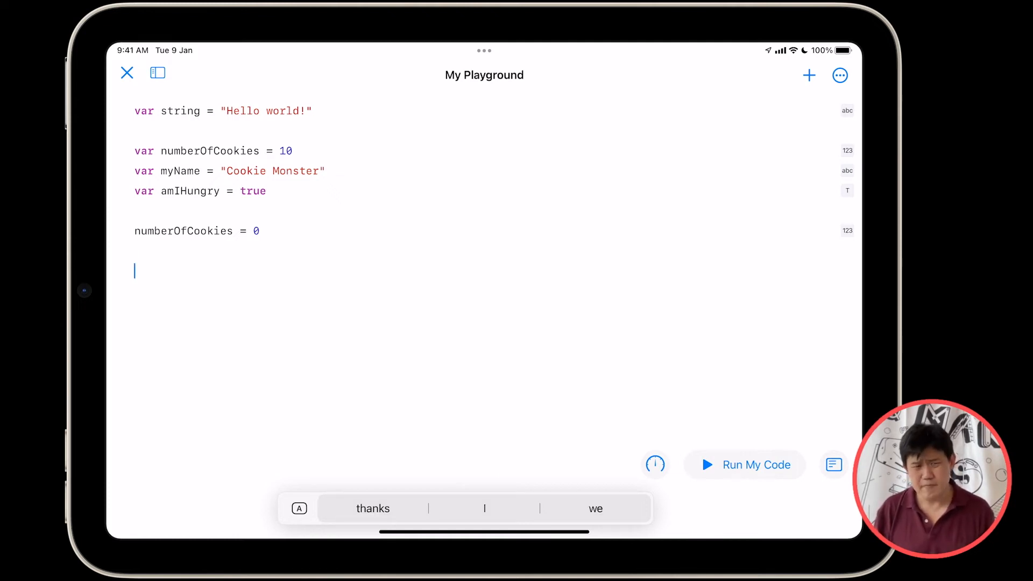
- Declare the constant let numberOfDonuts = 5
{"action": "type", "text": "let numberO"}
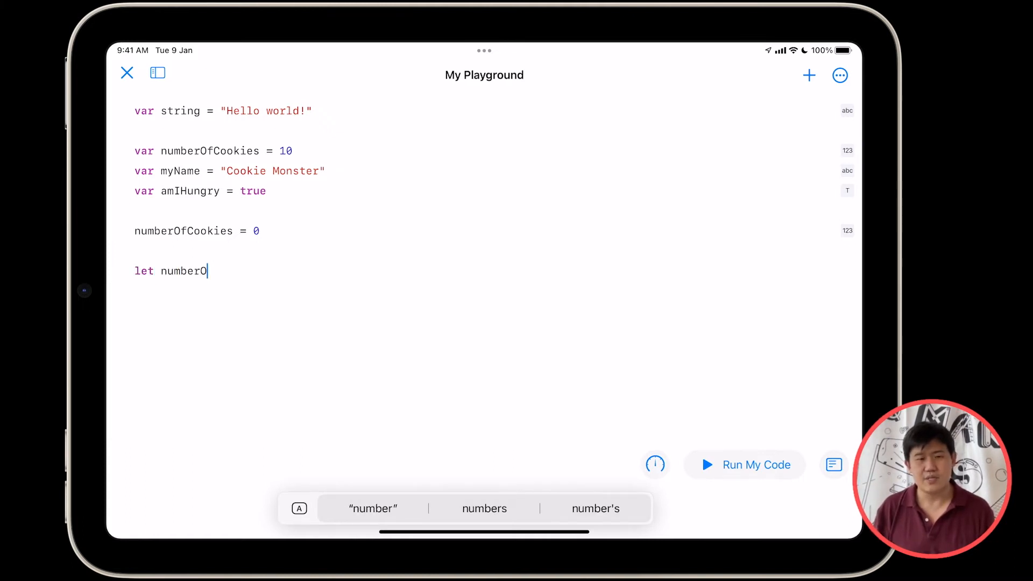
{"action": "type", "text": "fDonuts ="}
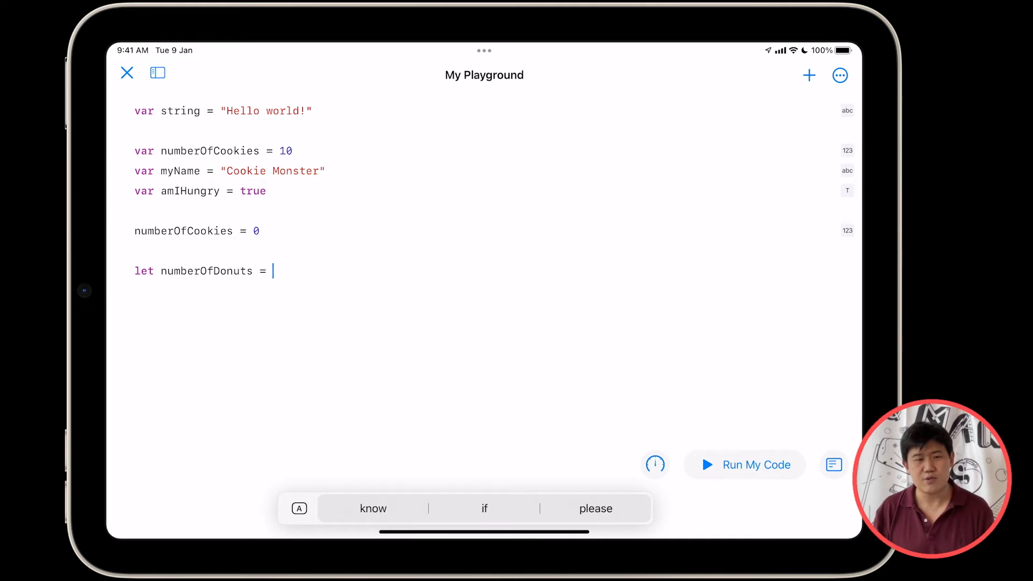
{"action": "type", "text": "5"}
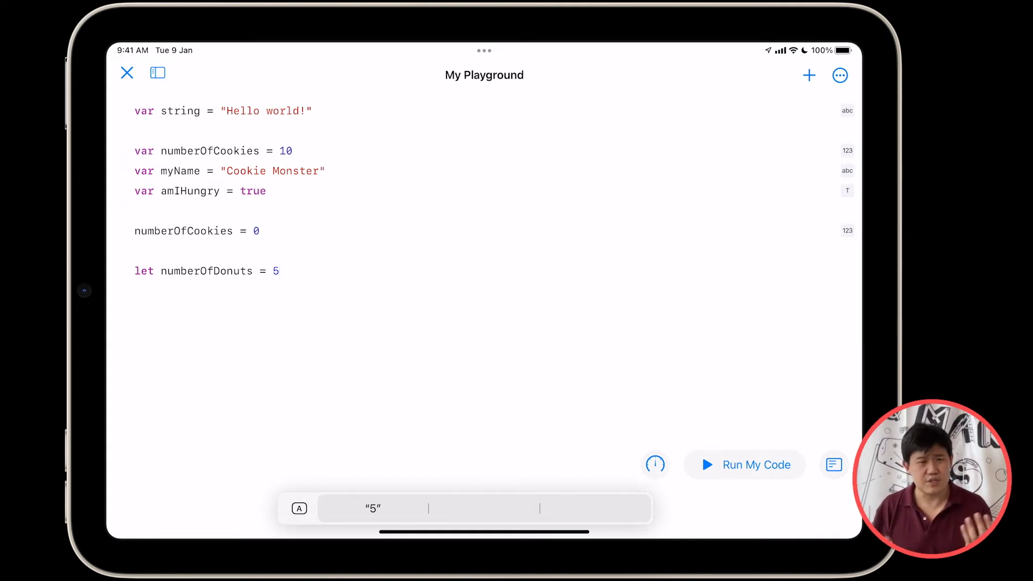
- Add numberOfDonuts = 0, triggering the 'let' constant assignment error
{"action": "type", "text": "num"}
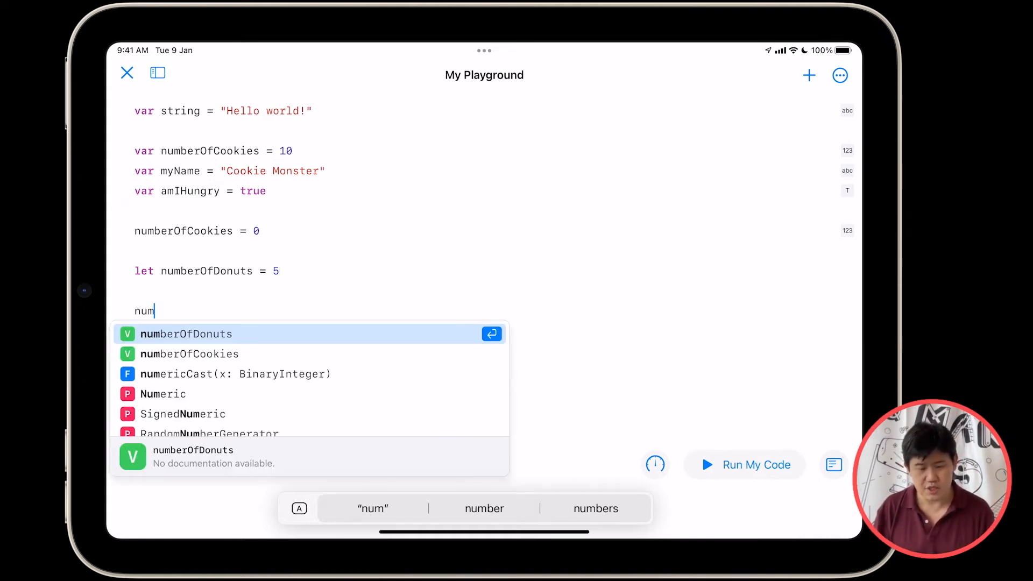
{"action": "left_click", "coordinate": [186, 334]}
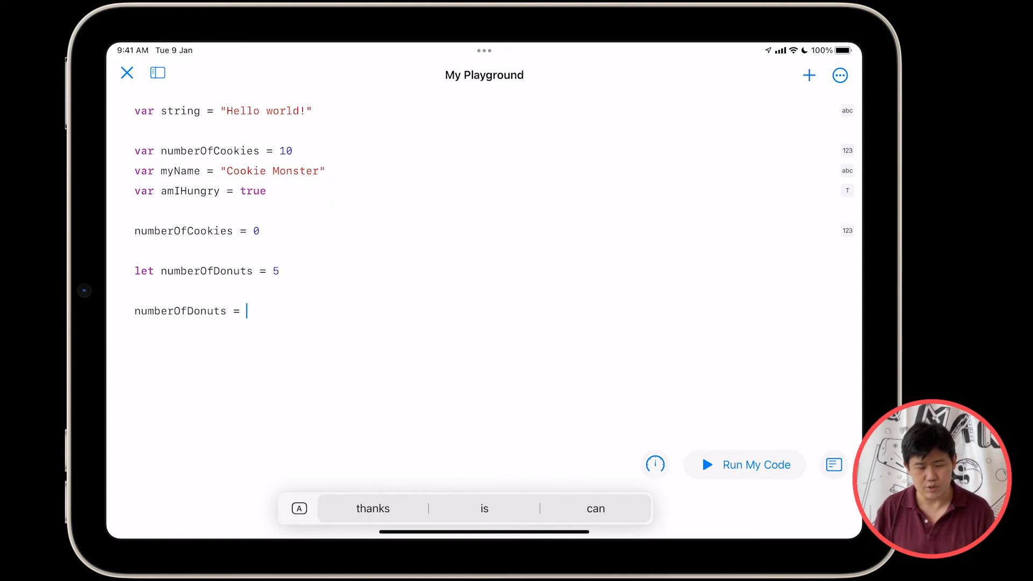
{"action": "type", "text": "0"}
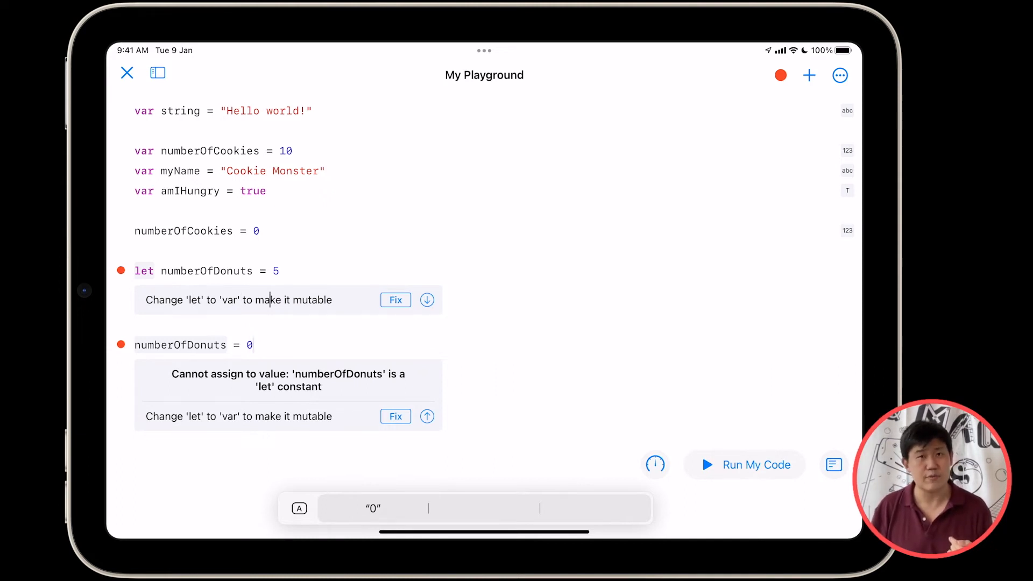
{"action": "left_click", "coordinate": [250, 345]}
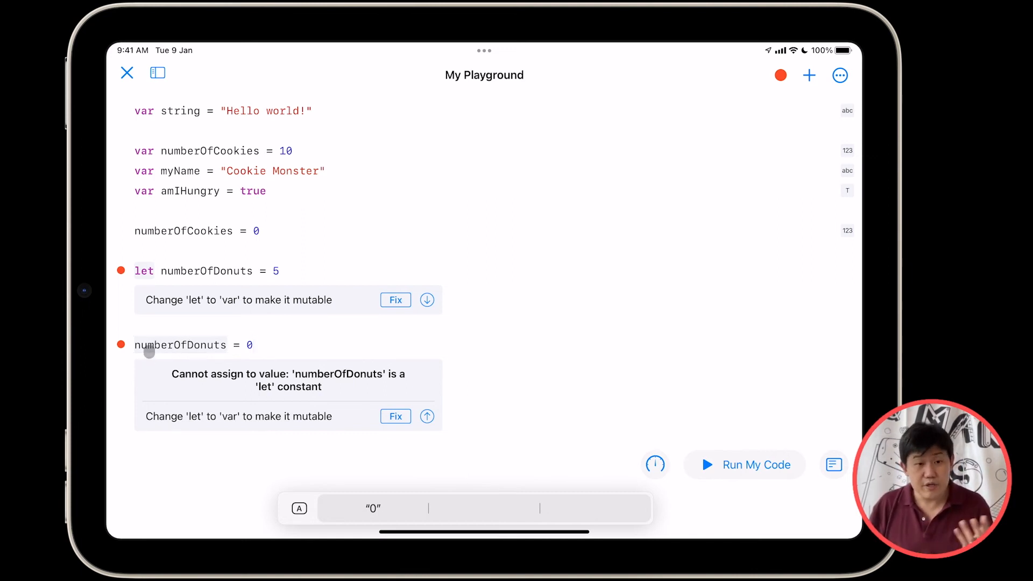
- Comment out numberOfDonuts = 0 with // and add an empty line above the let constant
{"action": "double_click", "coordinate": [180, 344]}
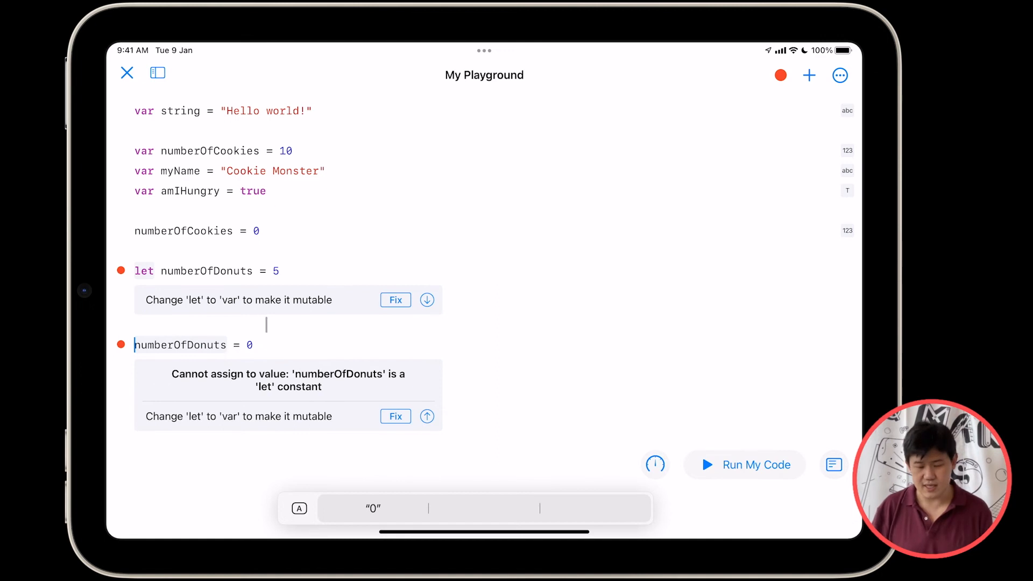
{"action": "type", "text": "//"}
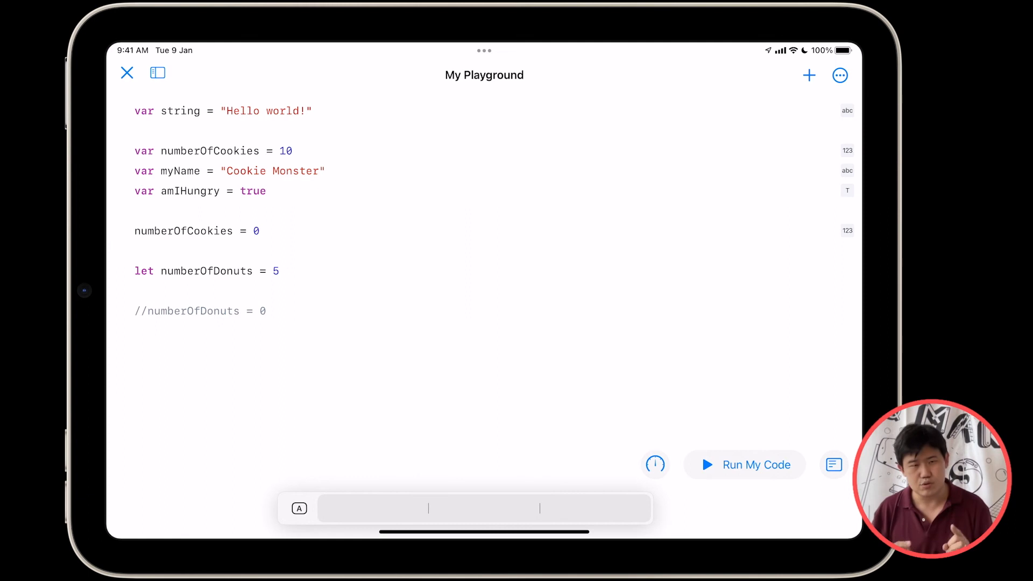
{"action": "left_click", "coordinate": [164, 250]}
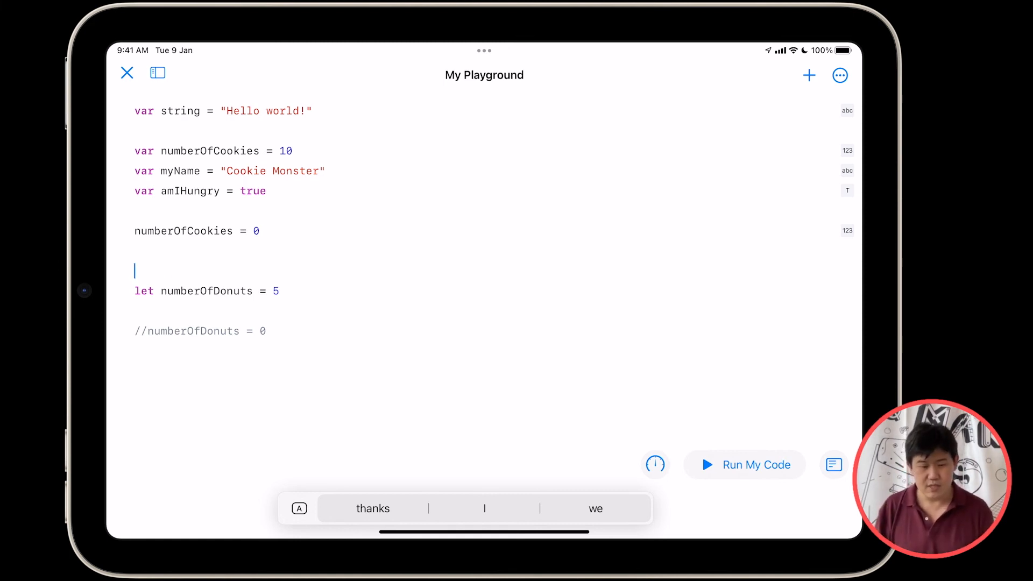
- Write the comment '// This is a constant' above the let line
{"action": "type", "text": "// Thisi s"}
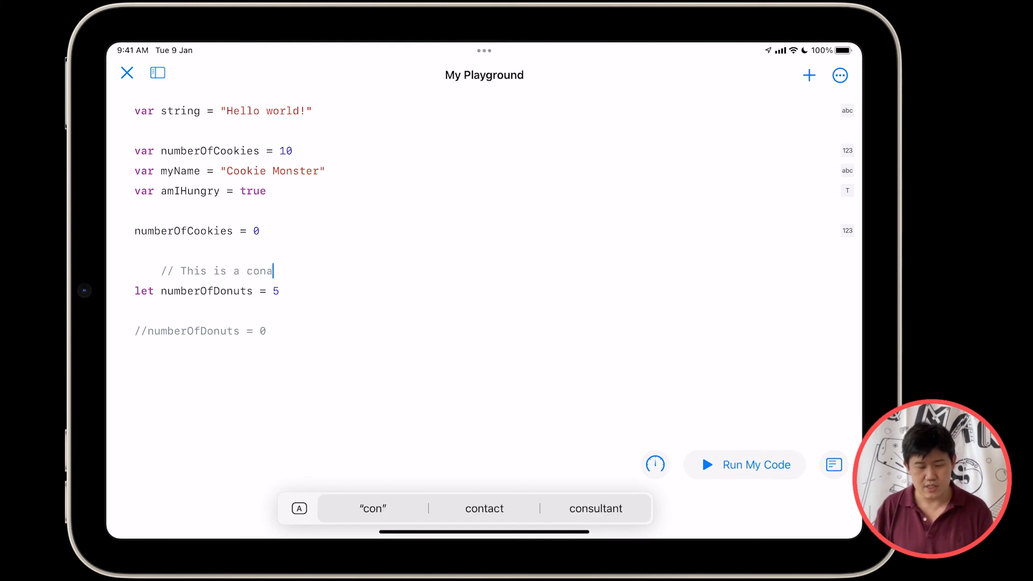
{"action": "type", "text": "stant"}
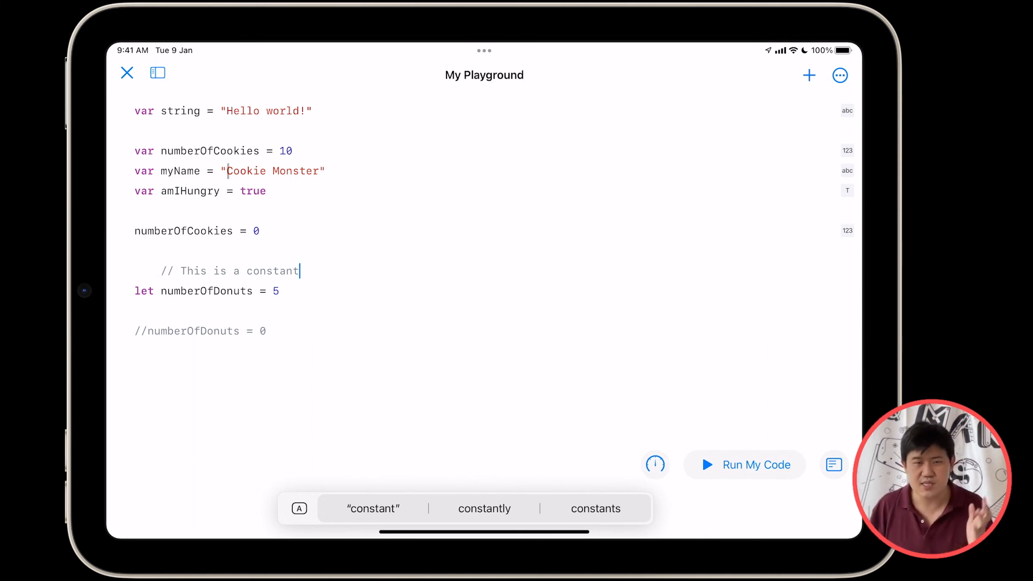
- Add the comment '// These are variables' above the var declarations
{"action": "left_click", "coordinate": [304, 125]}
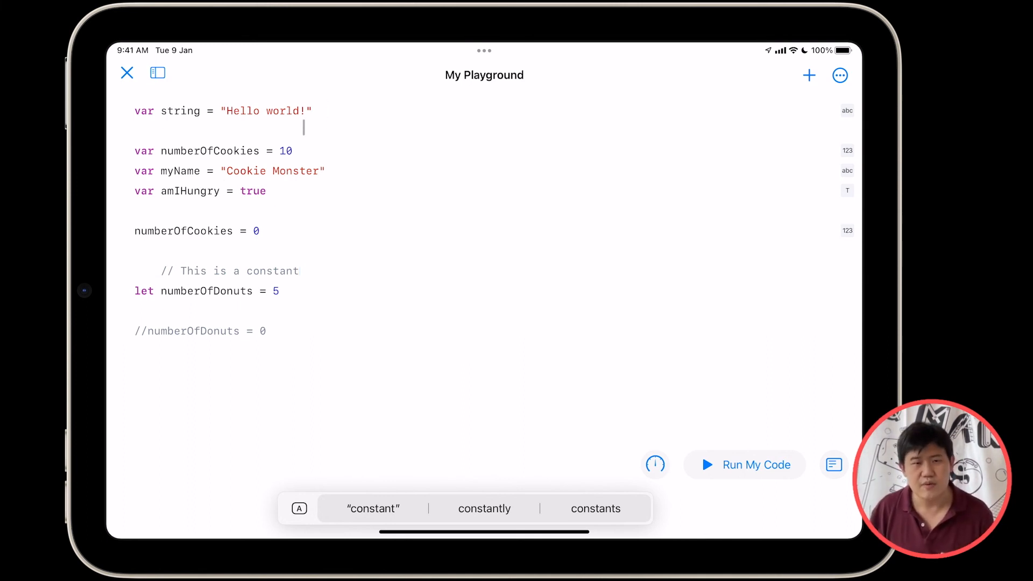
{"action": "key", "text": "backspace"}
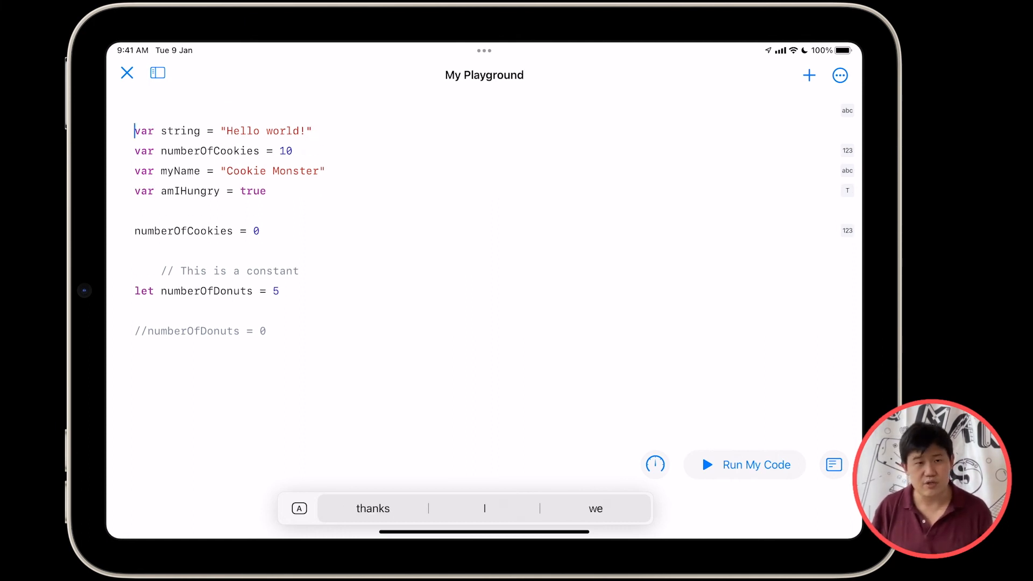
{"action": "type", "text": "//"}
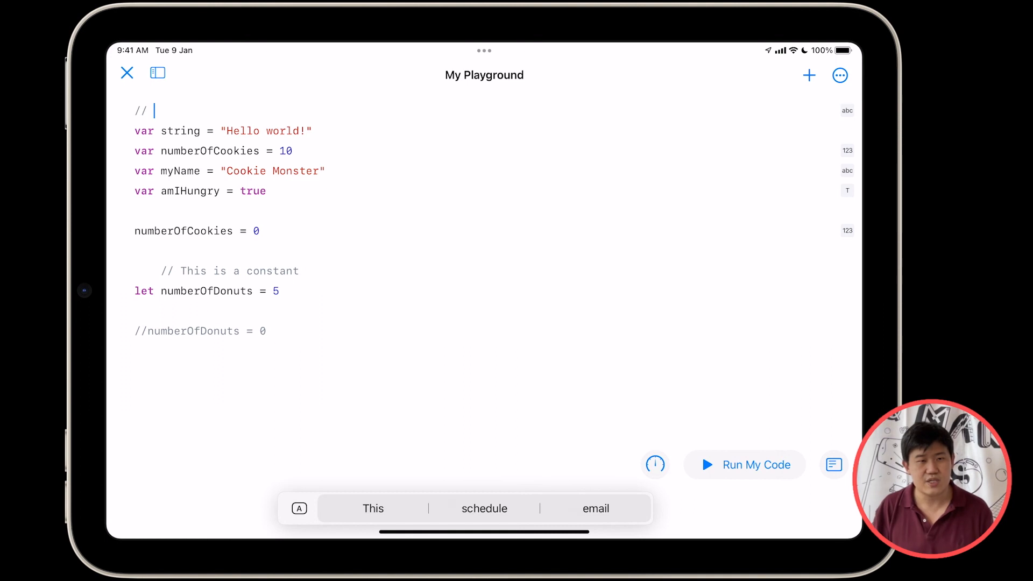
{"action": "type", "text": "These are variables"}
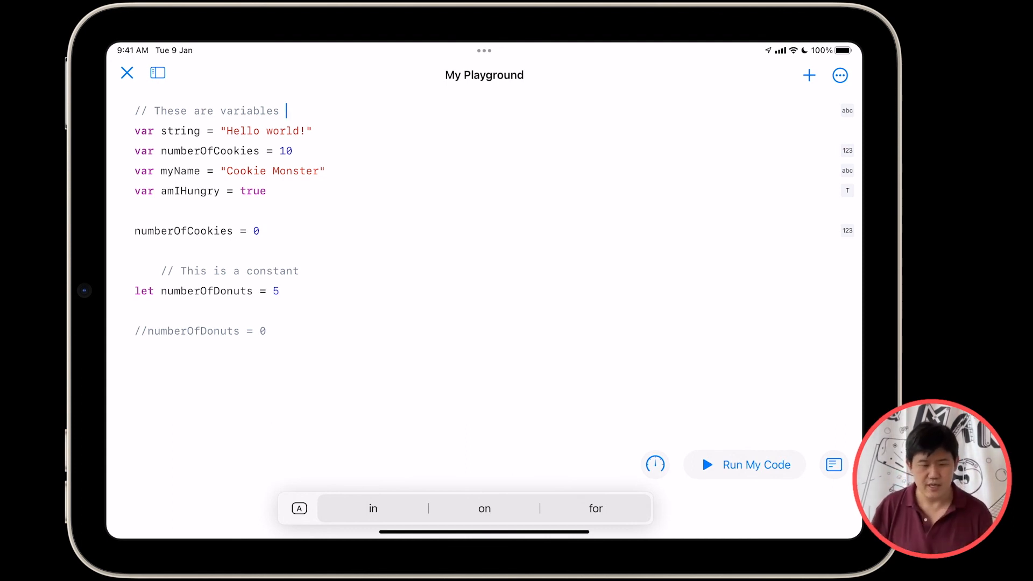
{"action": "left_click", "coordinate": [301, 172]}
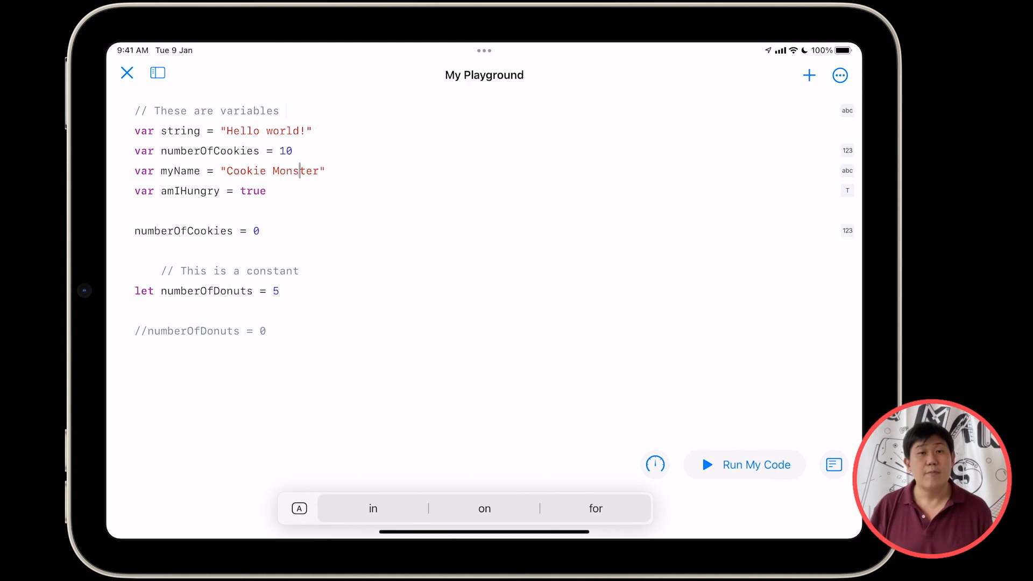